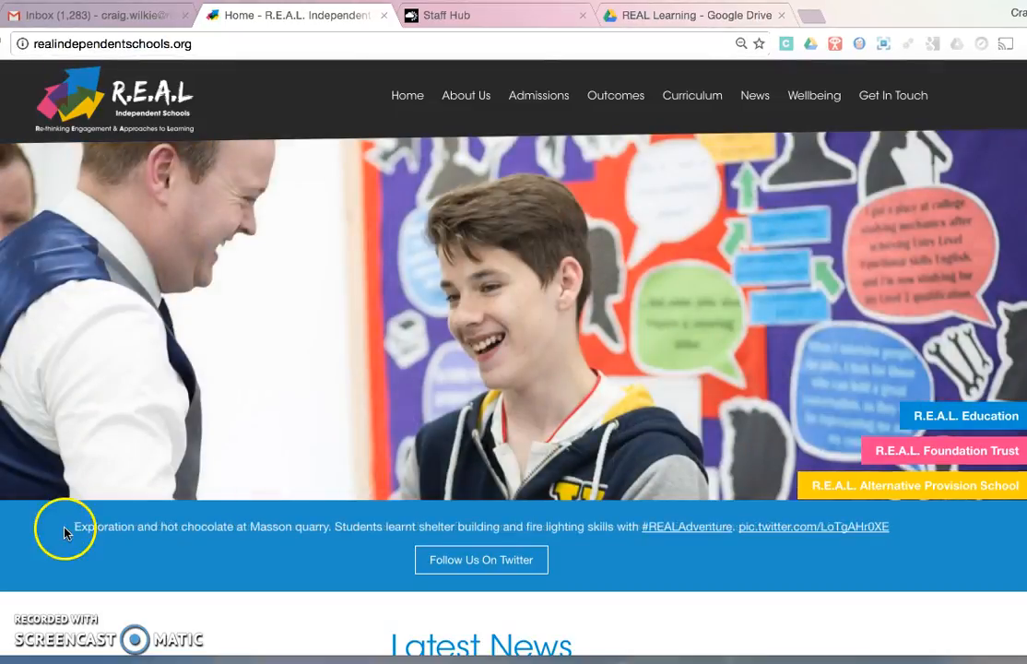
{"action": "mouse_move", "coordinate": [493, 337]}
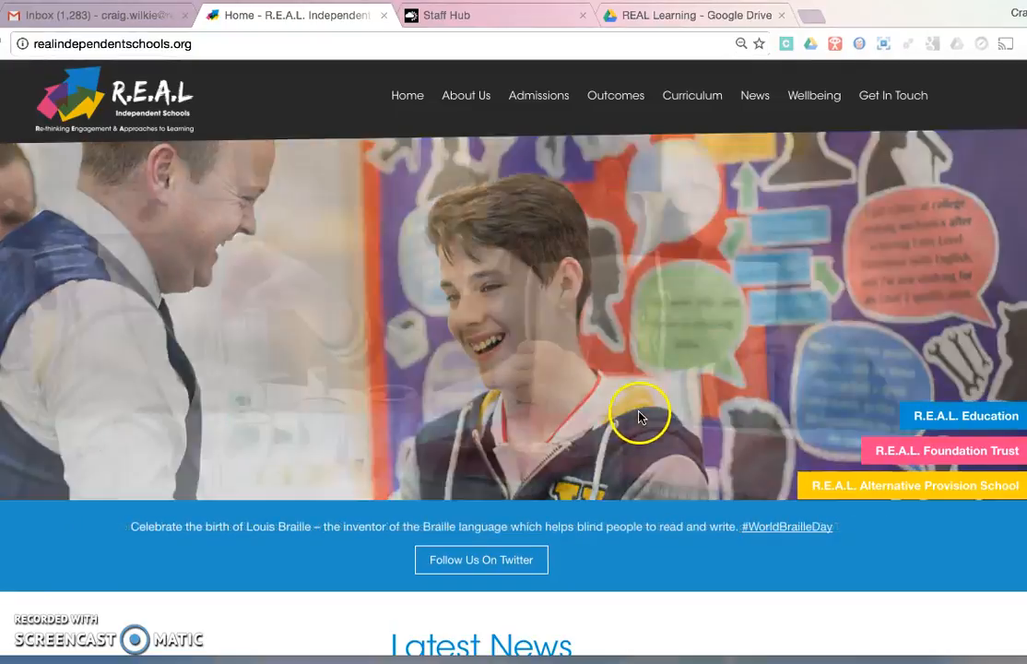
Step: Scroll the REAL Independent Schools homepage down to the footer's Staff Links column
{"action": "scroll", "scroll_direction": "down", "scroll_amount": 3}
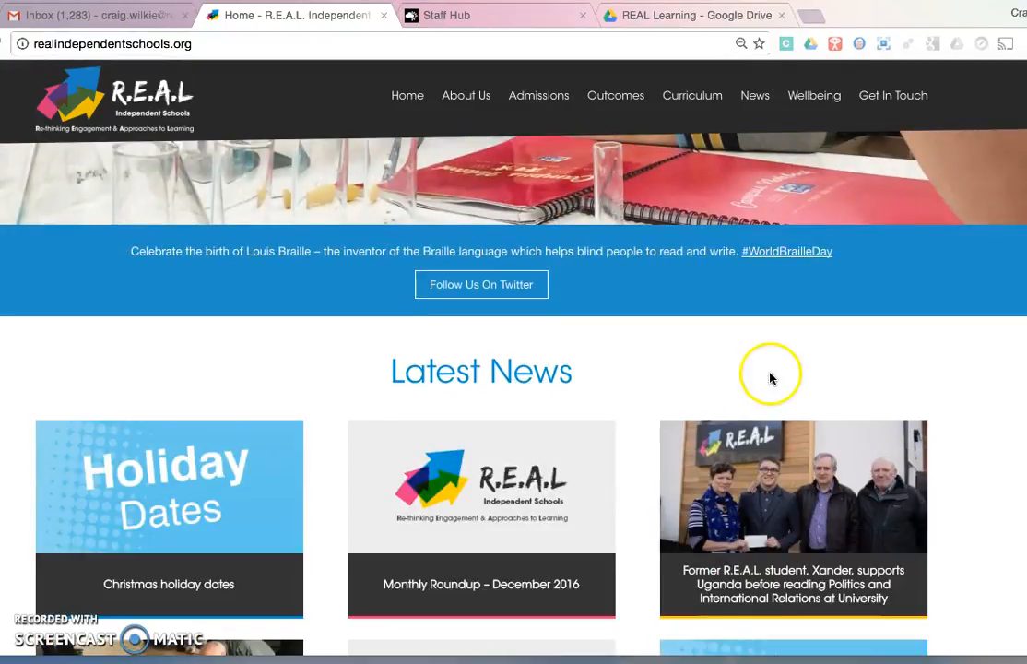
{"action": "scroll", "scroll_direction": "down", "scroll_amount": 3}
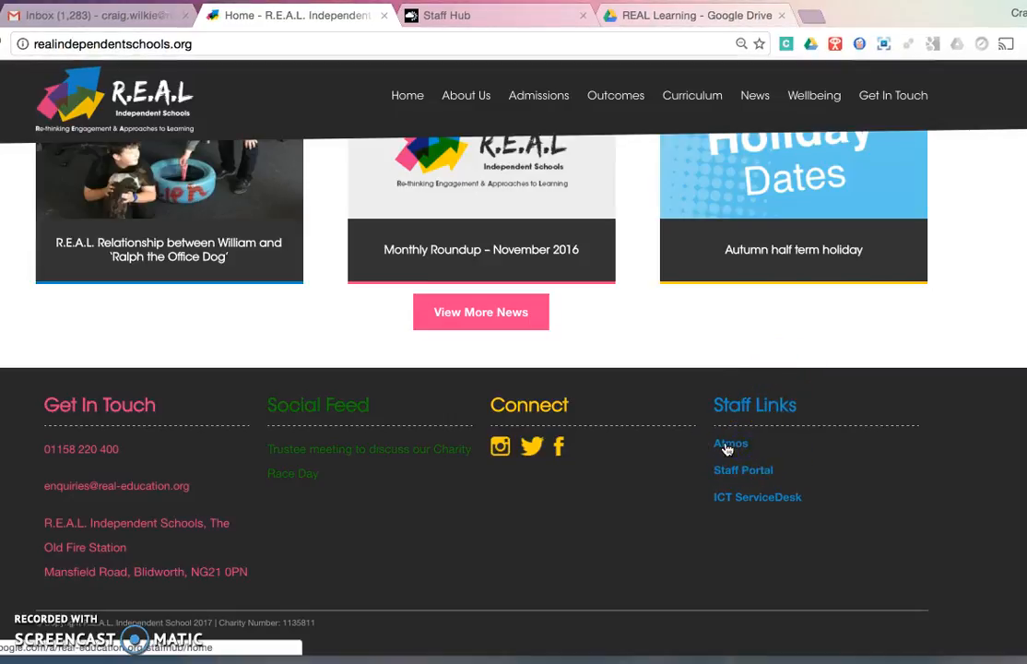
Step: Follow the Atmos link under Staff Links to open StaffHub in a new tab
{"action": "left_click", "coordinate": [730, 443]}
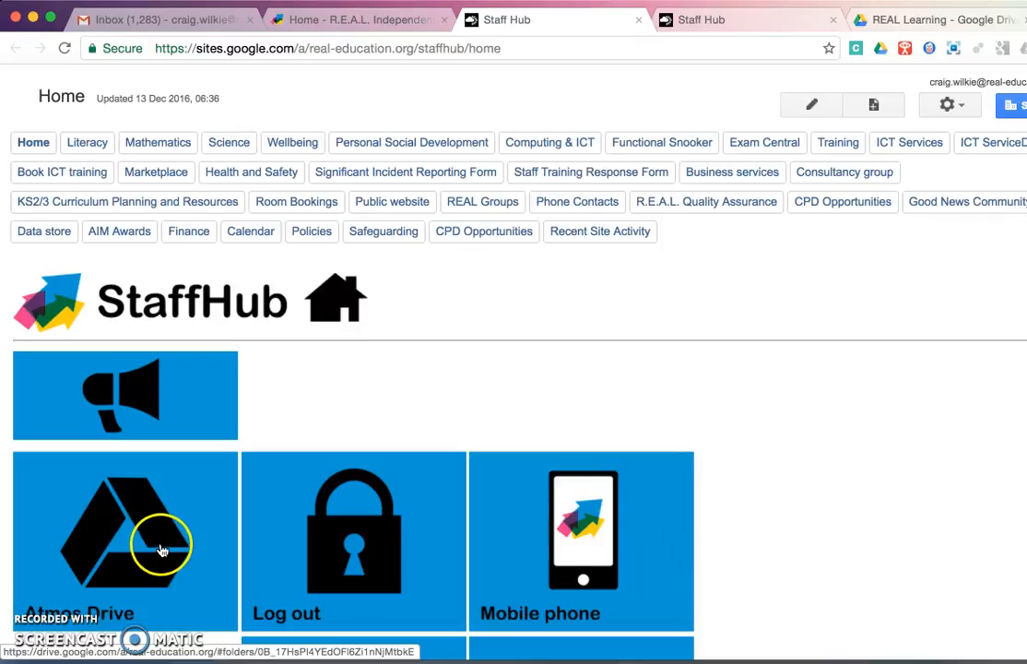
Step: Open the Atmos Drive tile to reach the REAL Learning folder and browse its subfolders
{"action": "left_click", "coordinate": [124, 539]}
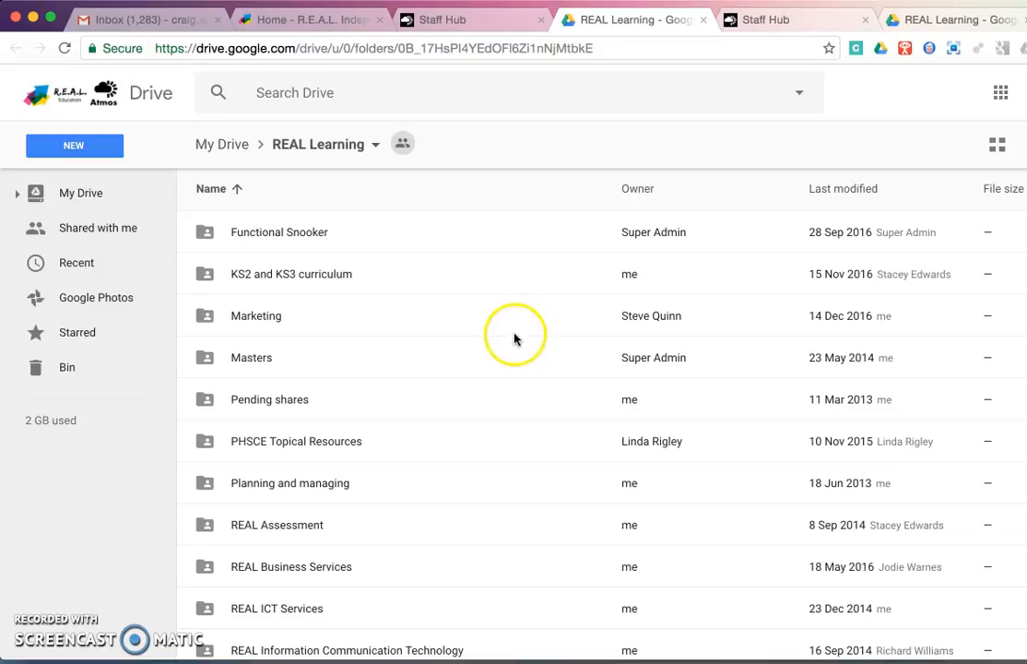
{"action": "scroll", "scroll_direction": "down", "scroll_amount": 3}
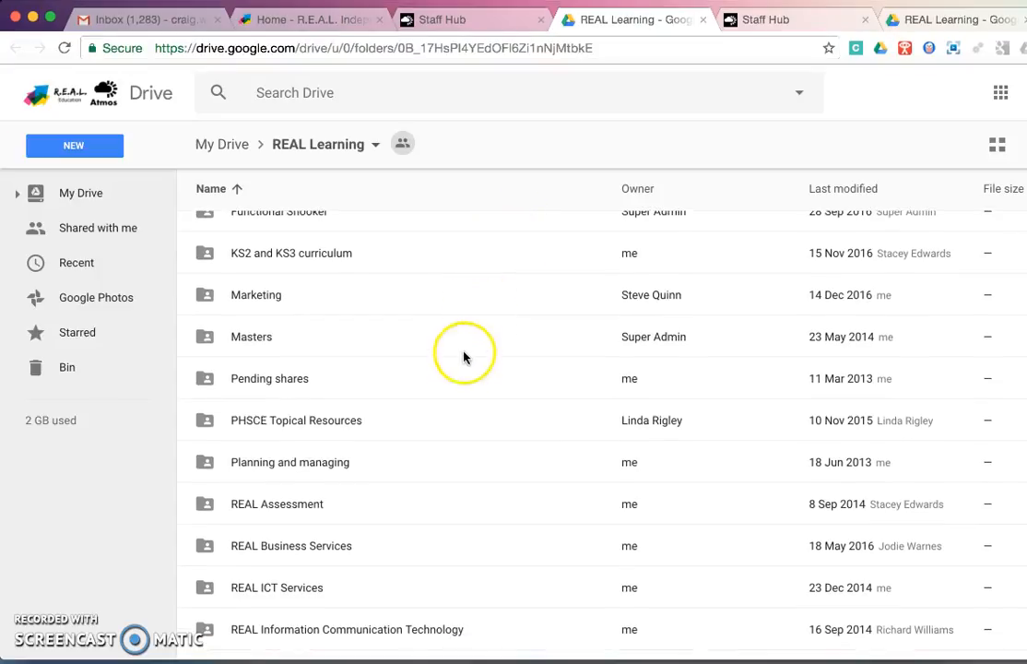
{"action": "scroll", "scroll_direction": "down", "scroll_amount": 3}
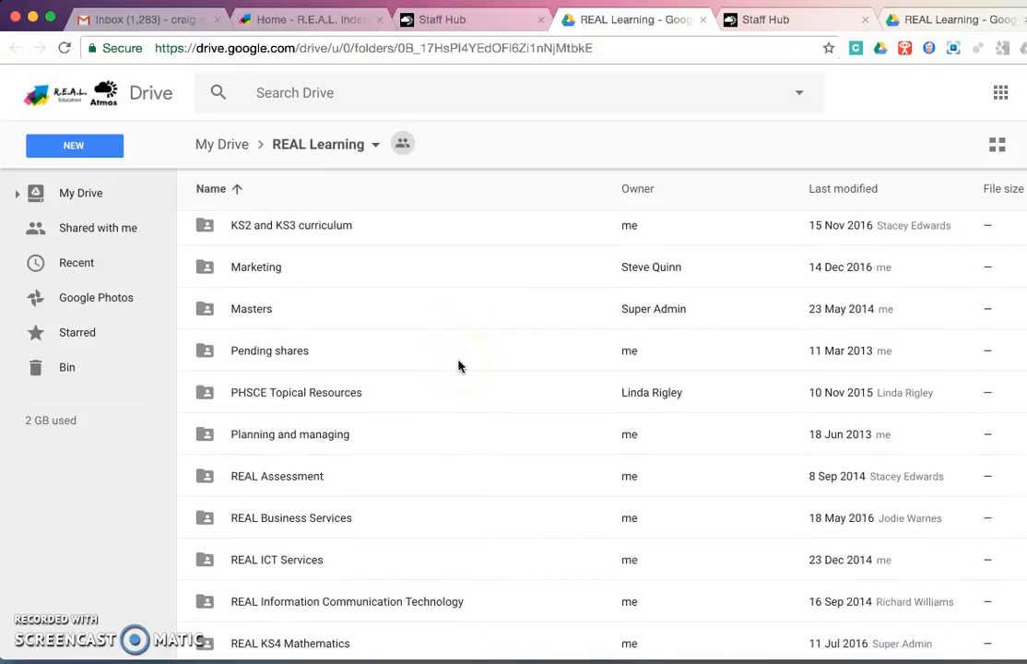
{"action": "scroll", "scroll_direction": "down", "scroll_amount": 3}
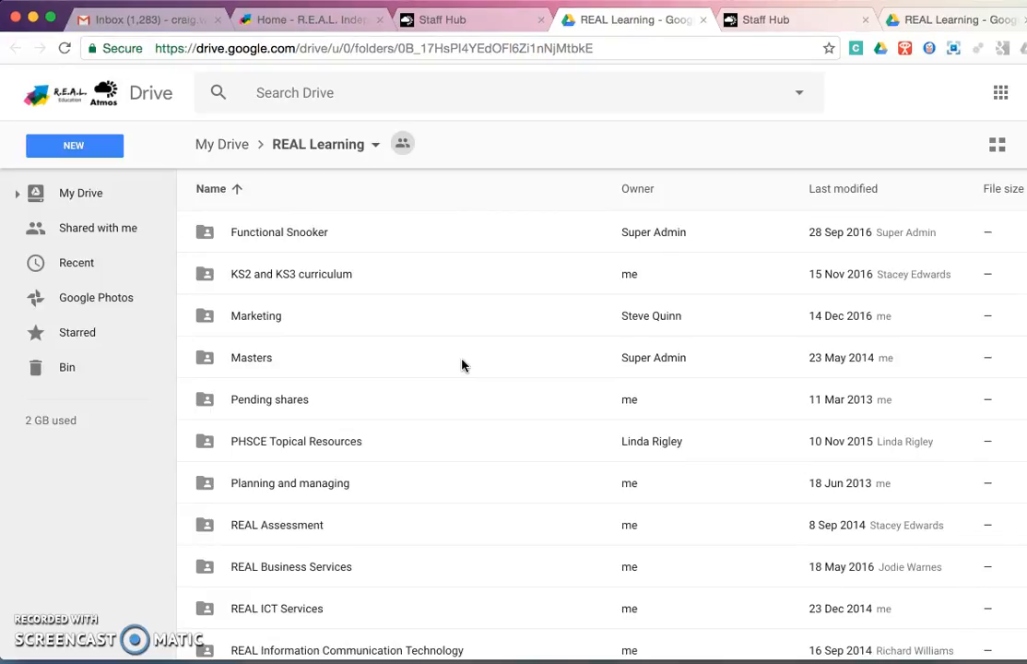
{"action": "mouse_move", "coordinate": [468, 367]}
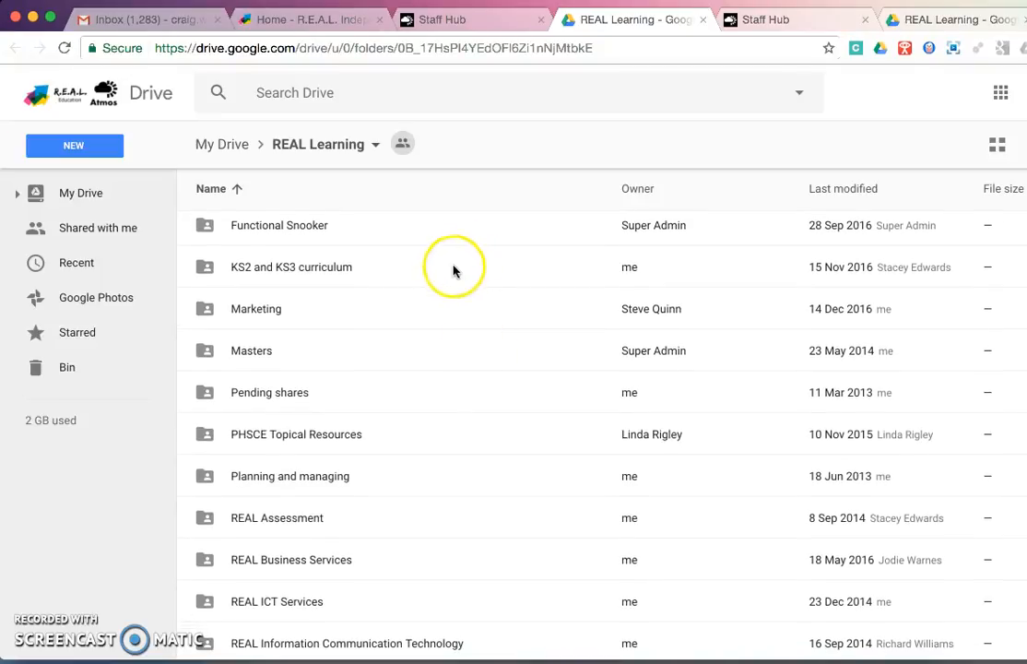
{"action": "double_click", "coordinate": [291, 266]}
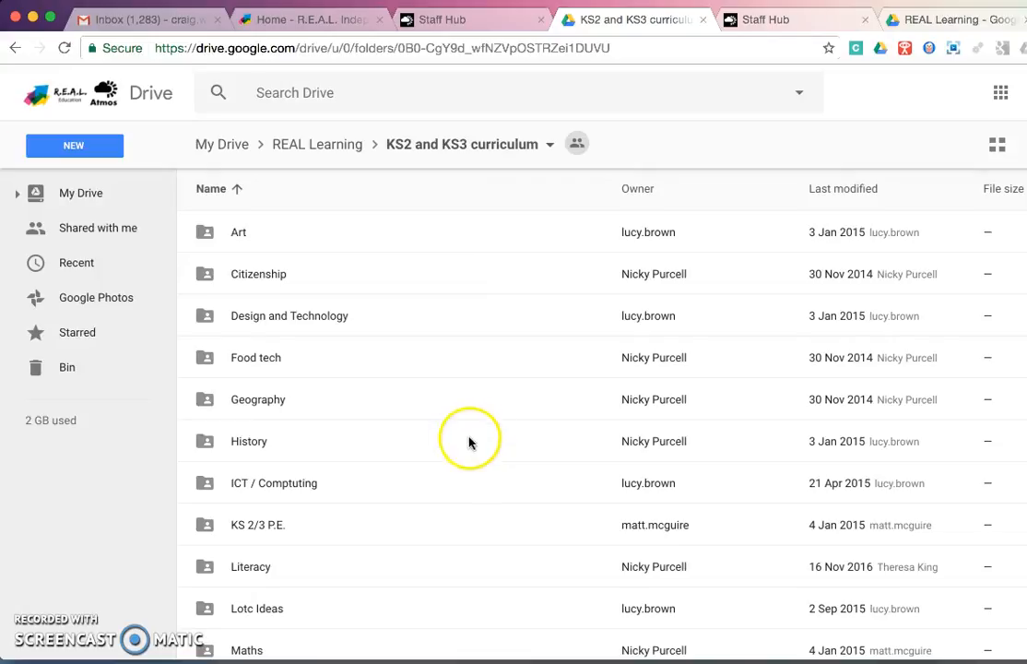
{"action": "scroll", "scroll_direction": "down", "scroll_amount": 3}
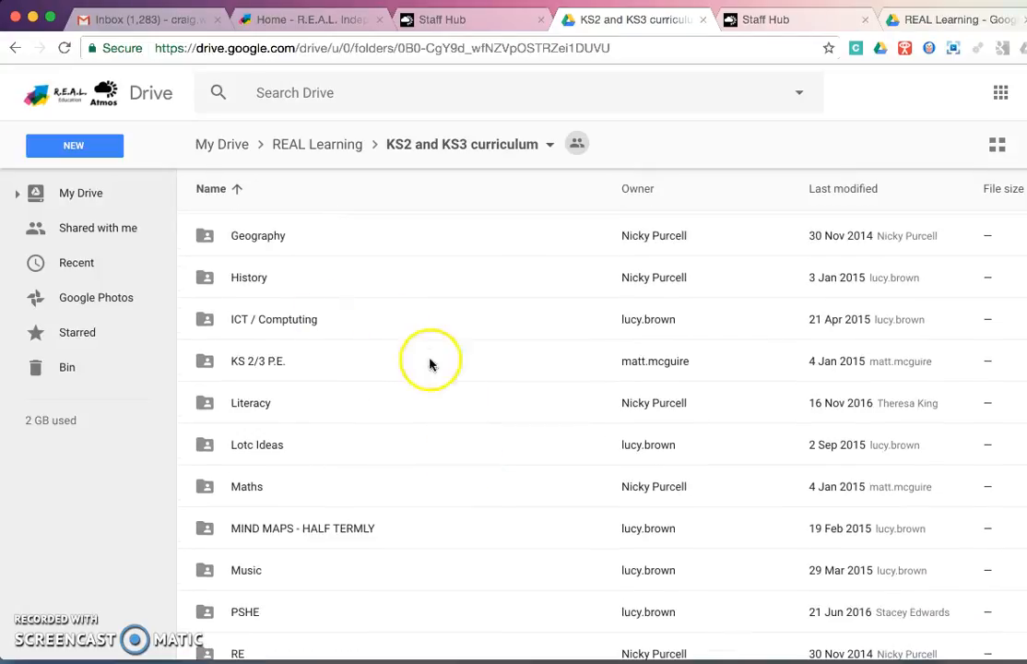
{"action": "scroll", "scroll_direction": "down", "scroll_amount": 3}
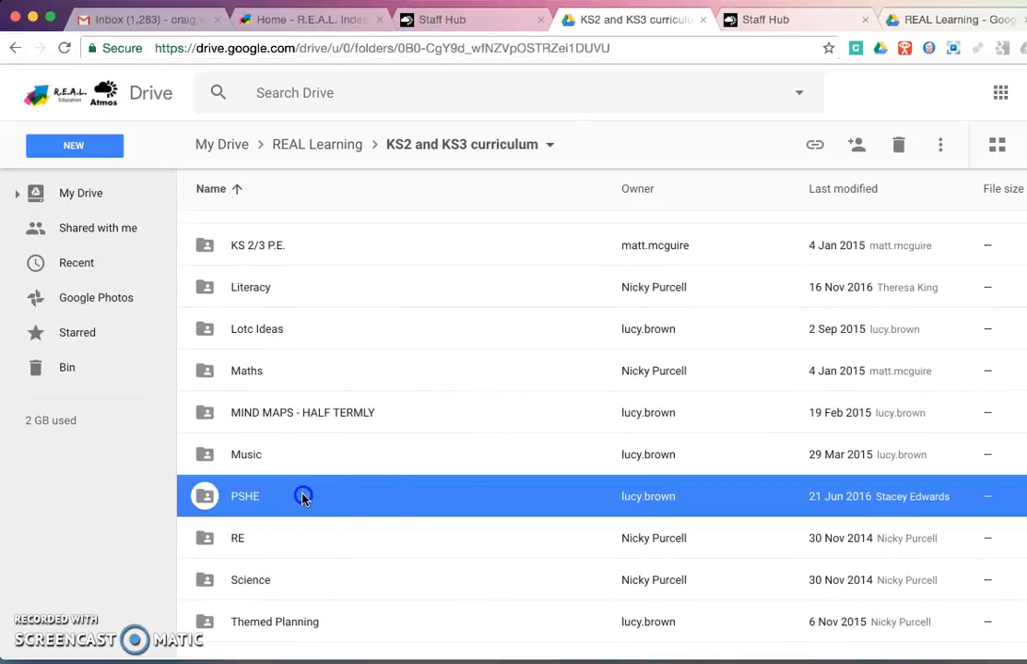
{"action": "double_click", "coordinate": [244, 496]}
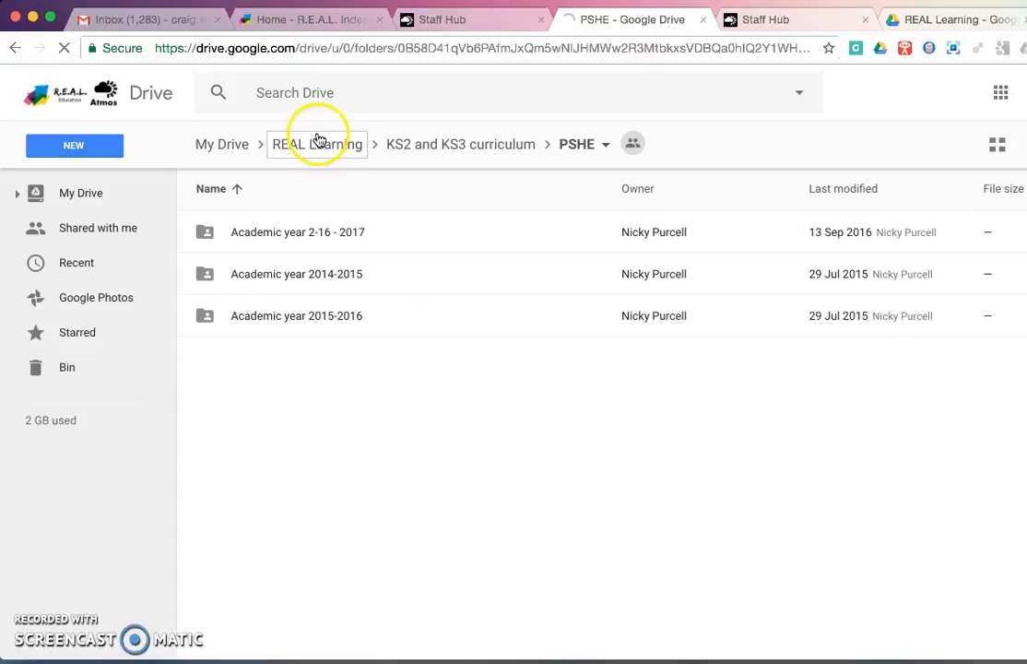
{"action": "left_click", "coordinate": [318, 143]}
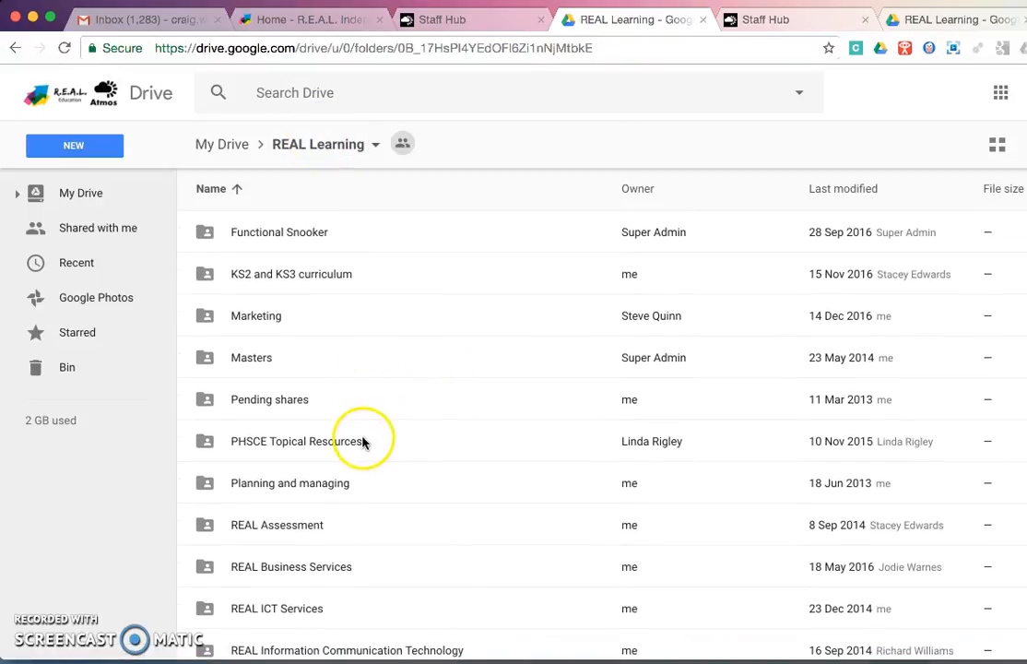
{"action": "mouse_move", "coordinate": [373, 445]}
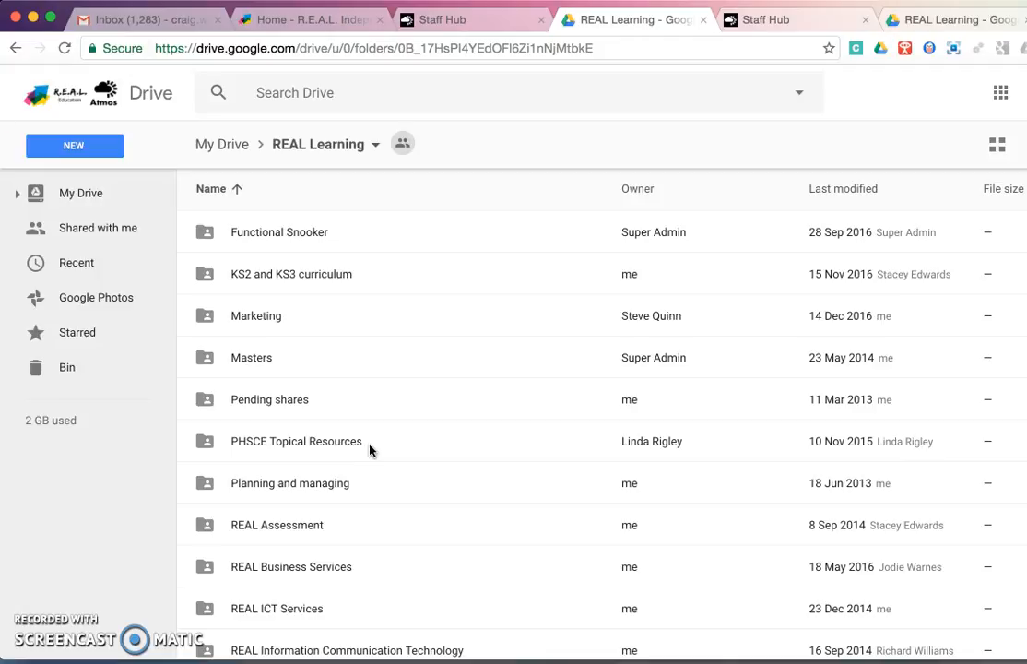
Step: Scroll REAL Learning down to the final subfolders and the Contents of REAL Learning document
{"action": "scroll", "scroll_direction": "down", "scroll_amount": 3}
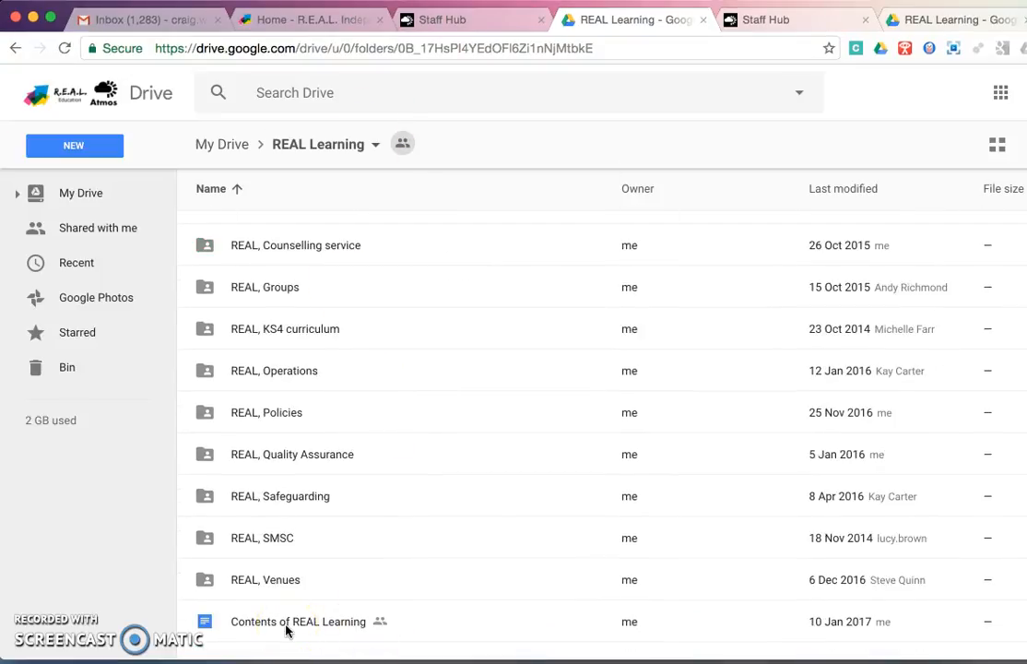
Step: Open Contents of REAL Learning in Docs and review its folder-responsibility table
{"action": "double_click", "coordinate": [297, 621]}
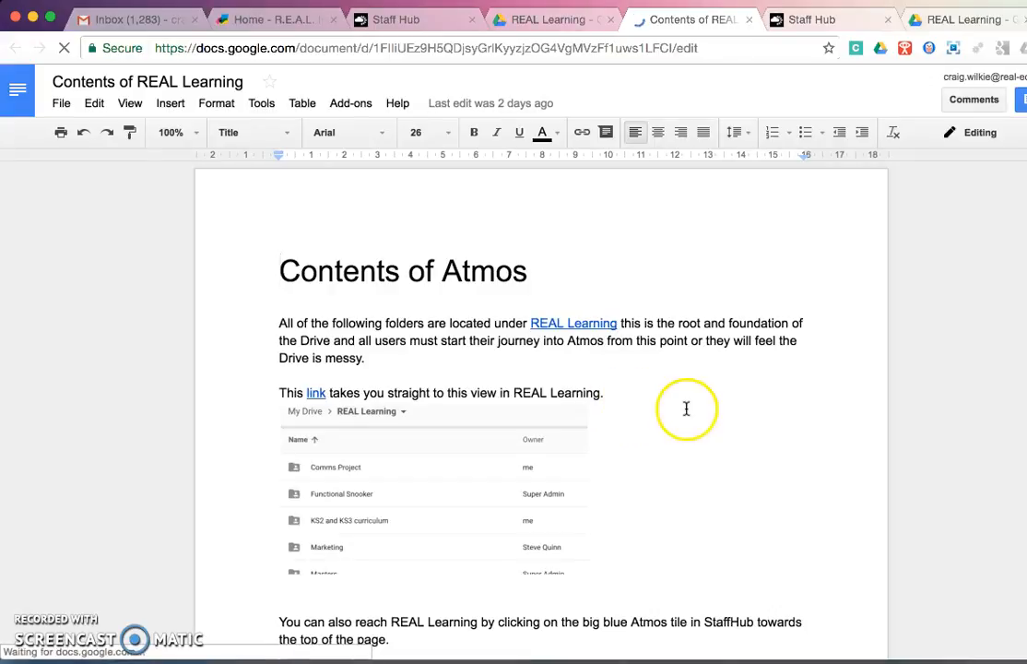
{"action": "scroll", "scroll_direction": "down", "scroll_amount": 3}
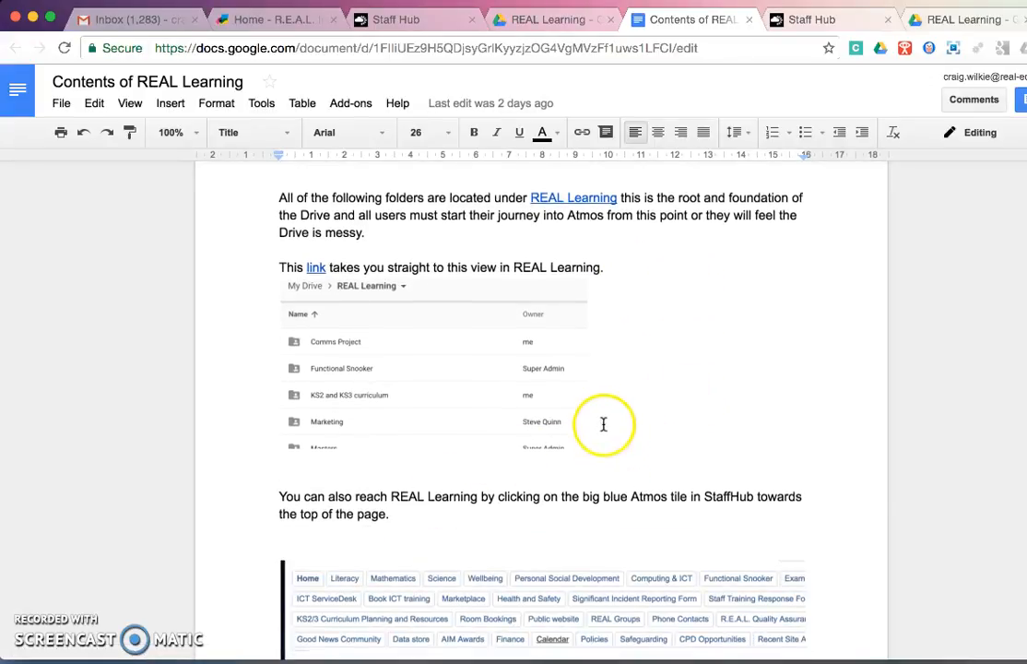
{"action": "scroll", "scroll_direction": "down", "scroll_amount": 3}
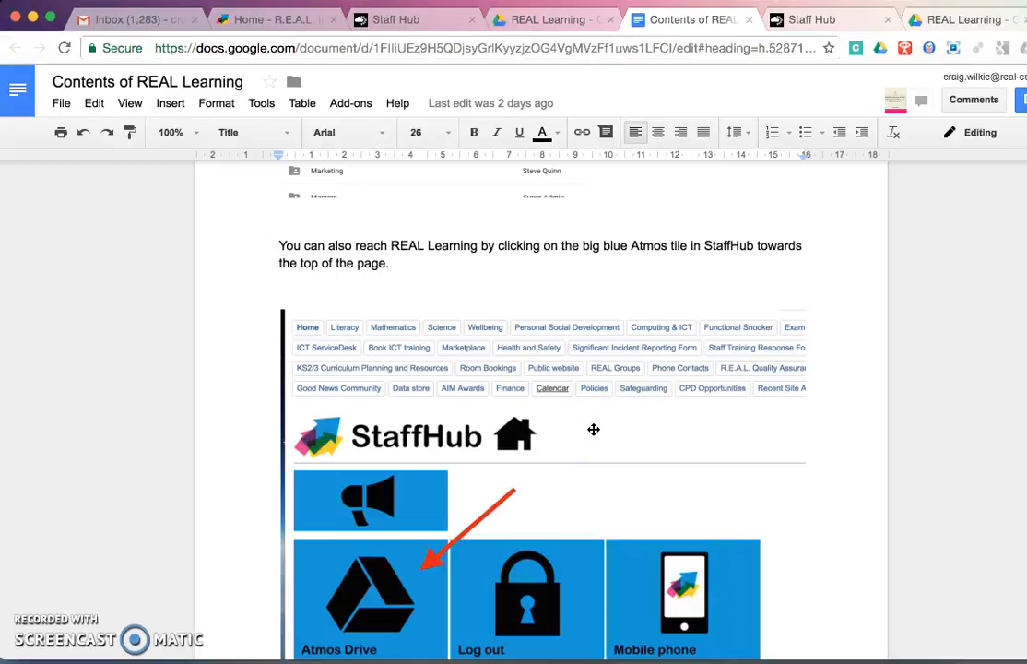
{"action": "scroll", "scroll_direction": "down", "scroll_amount": 3}
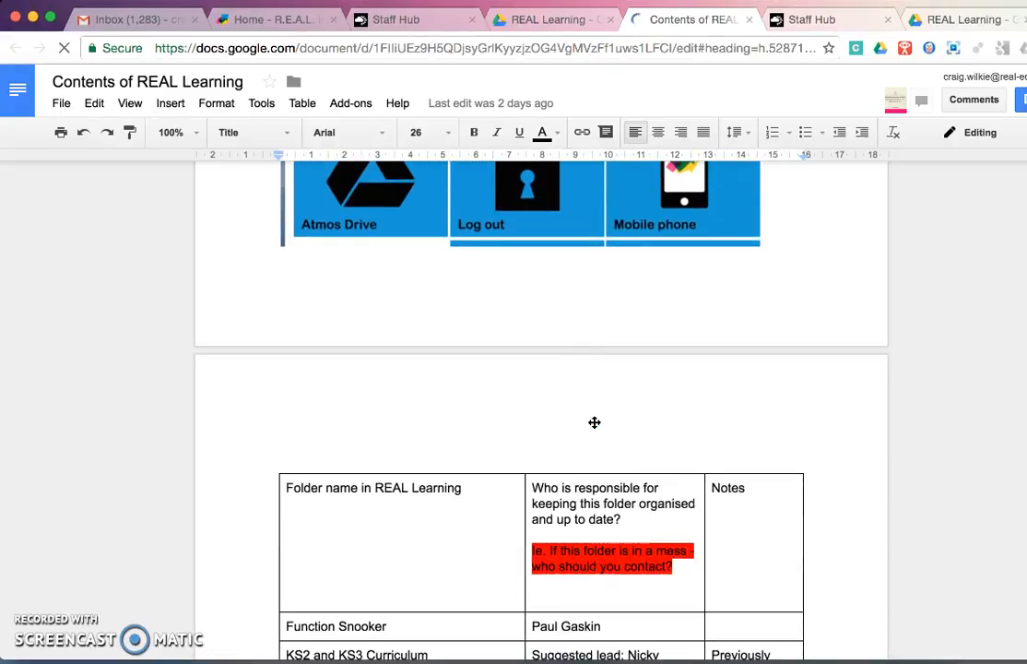
{"action": "scroll", "scroll_direction": "down", "scroll_amount": 3}
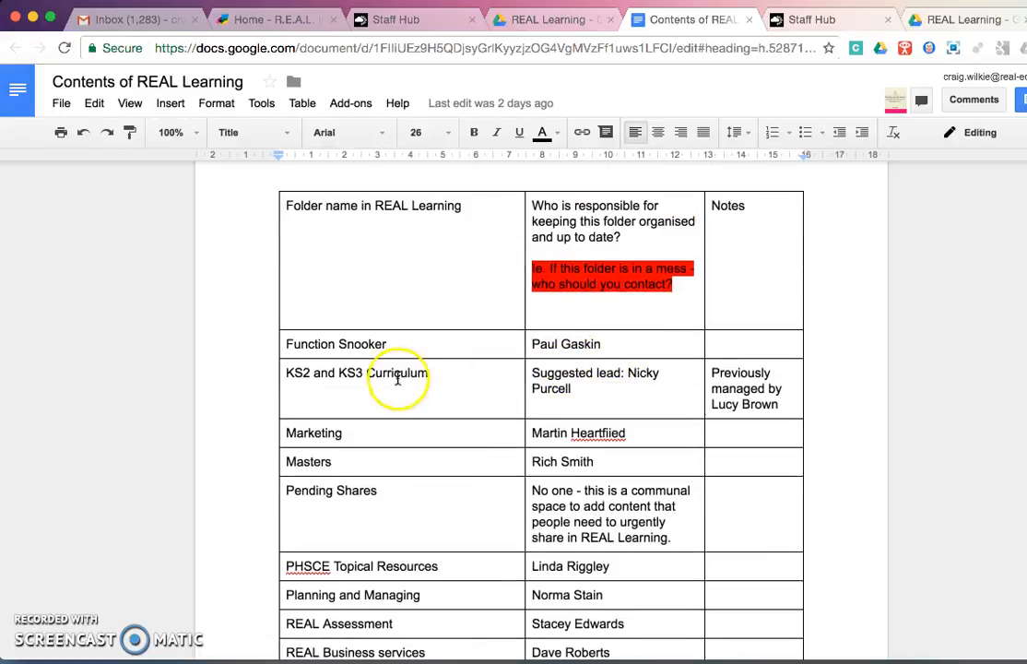
{"action": "scroll", "scroll_direction": "down", "scroll_amount": 3}
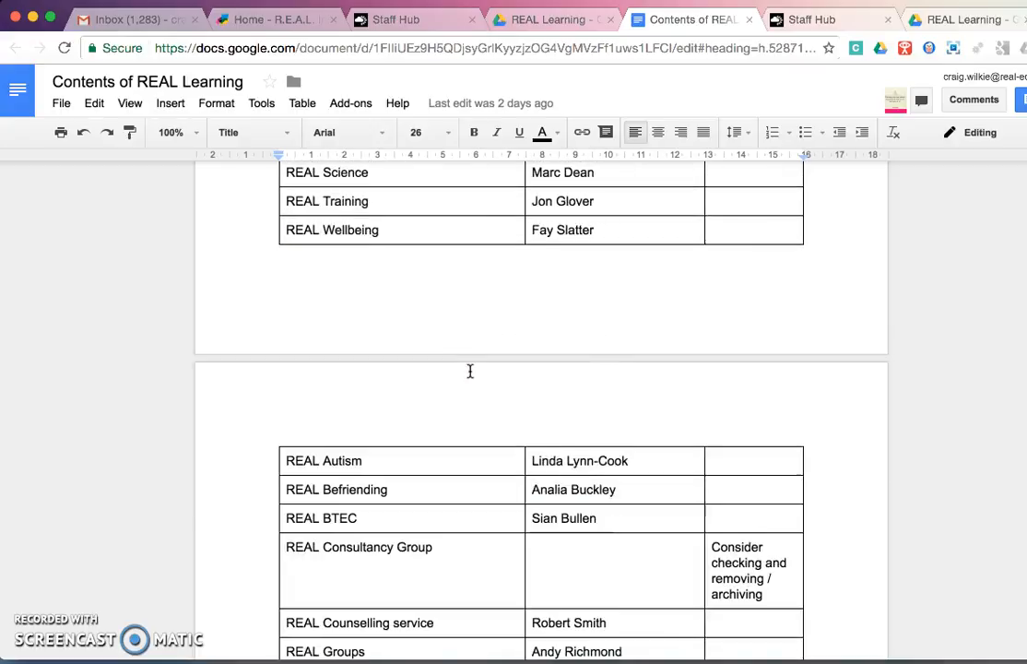
{"action": "scroll", "scroll_direction": "down", "scroll_amount": 3}
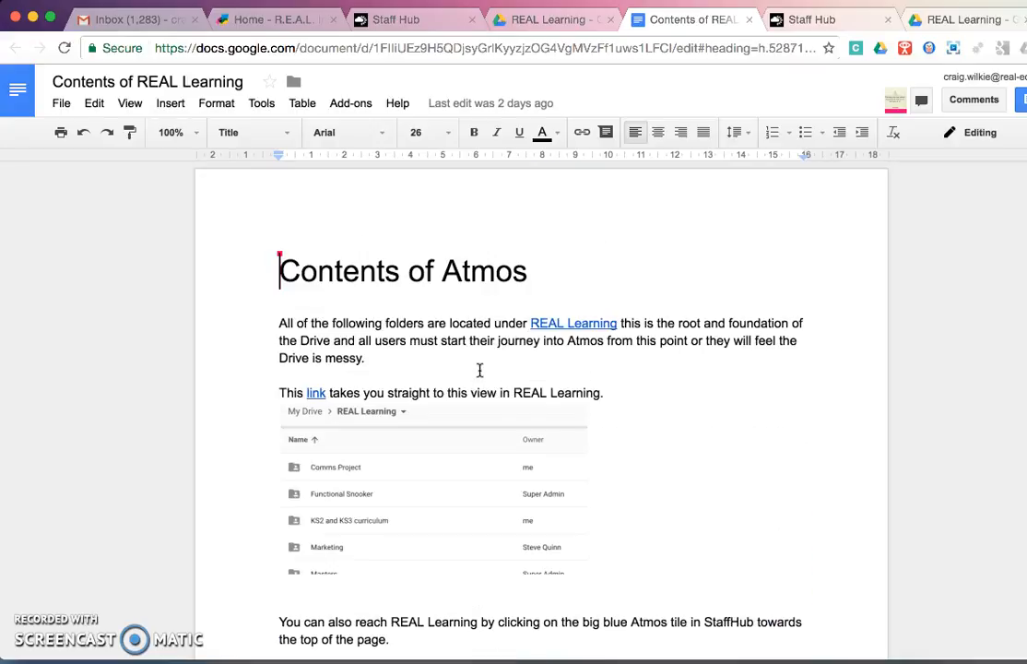
{"action": "mouse_move", "coordinate": [489, 359]}
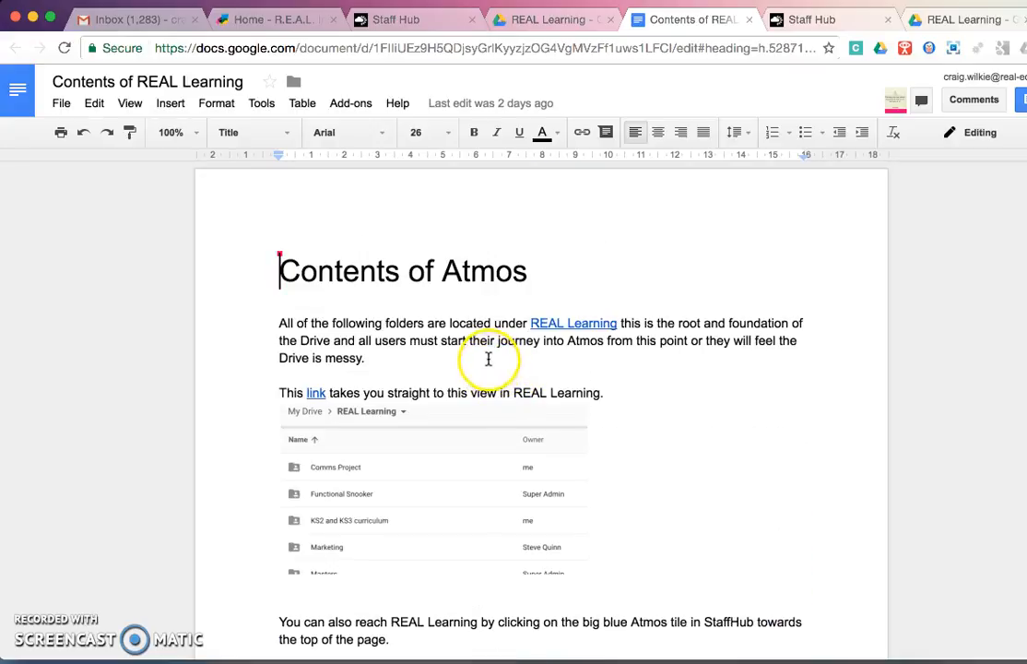
{"action": "mouse_move", "coordinate": [403, 350]}
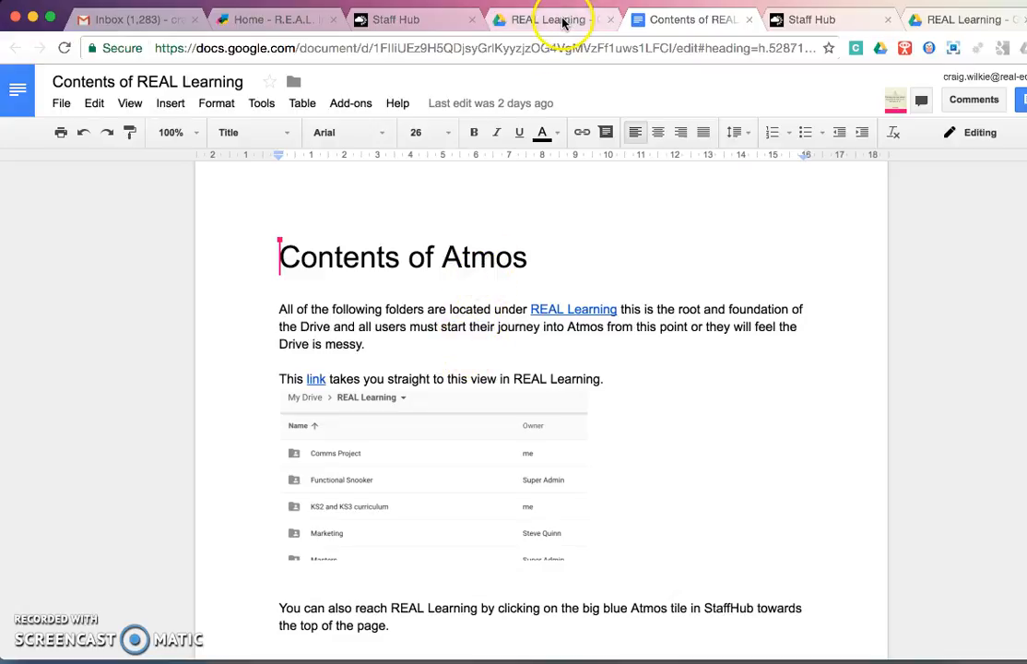
{"action": "mouse_move", "coordinate": [553, 19]}
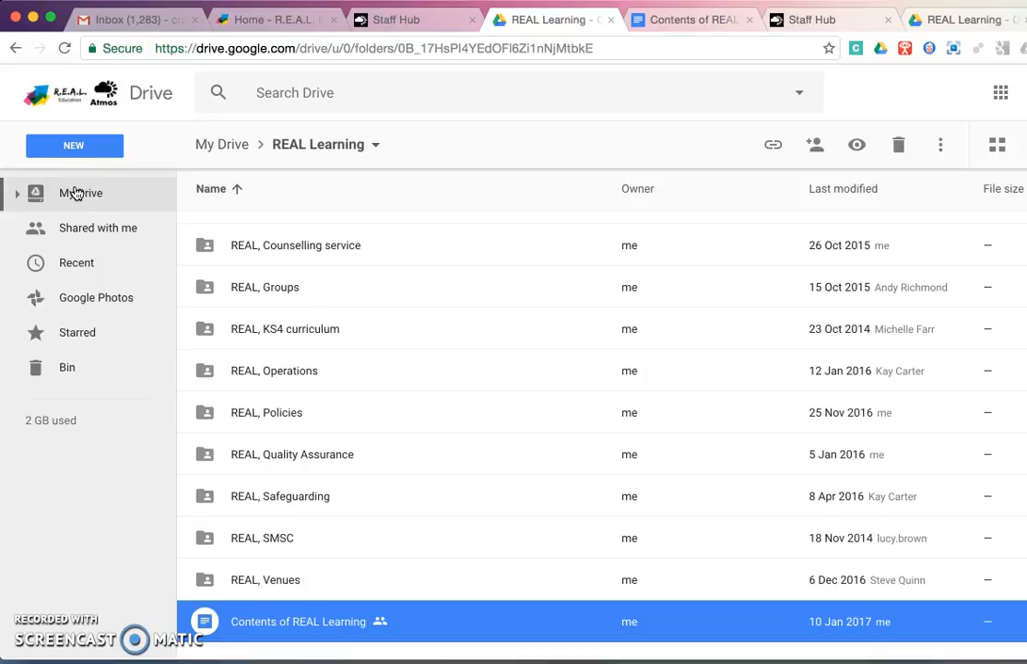
{"action": "mouse_move", "coordinate": [81, 194]}
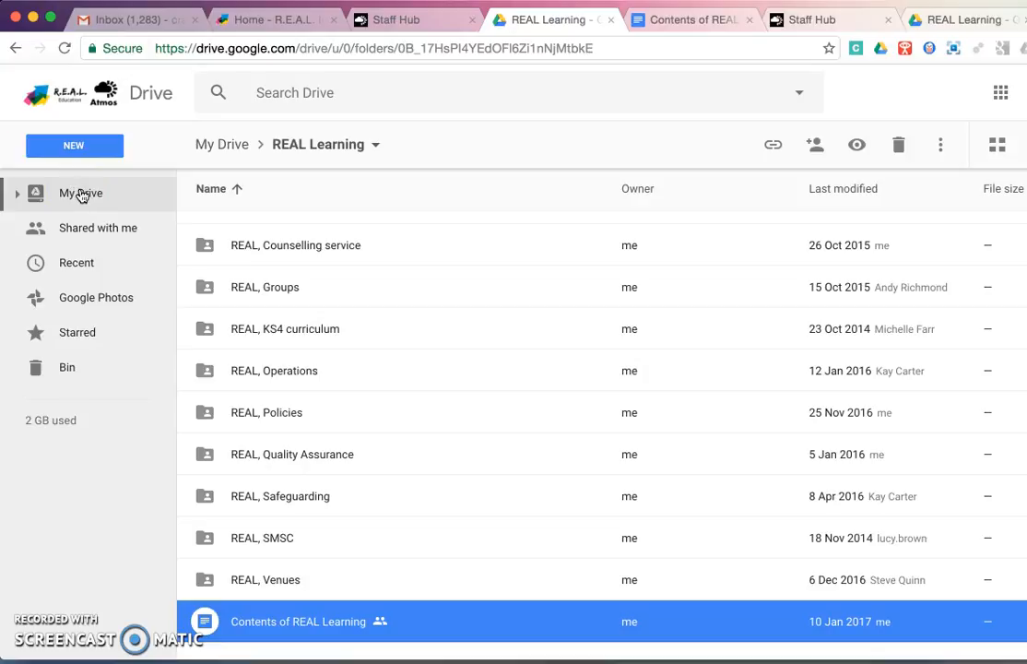
Step: Launch Drive from Gmail's Google apps grid and browse My Drive's top-level folders
{"action": "left_click", "coordinate": [129, 18]}
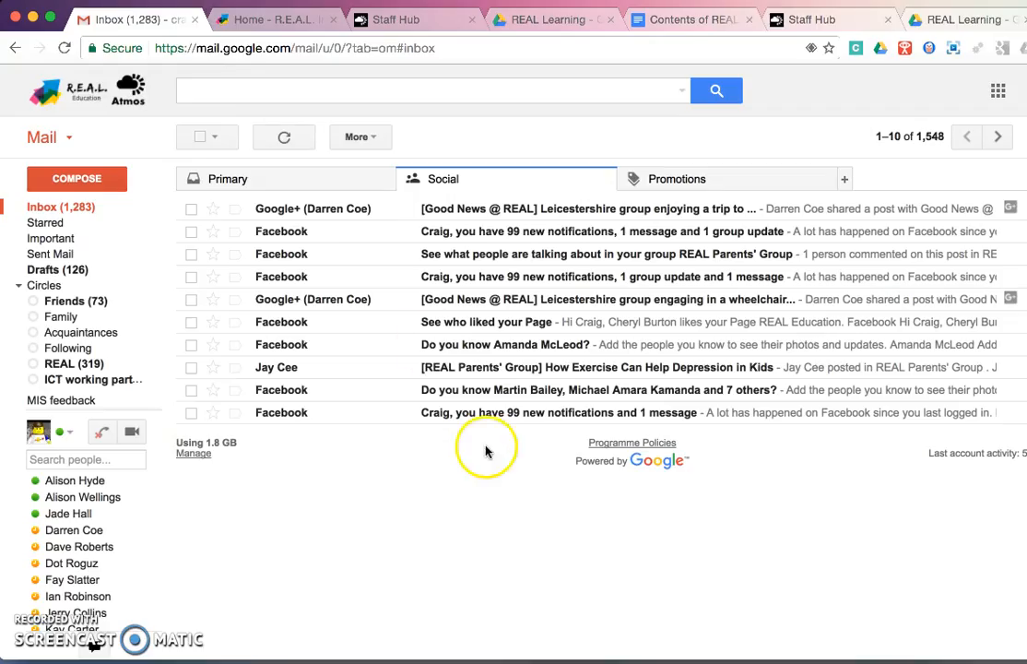
{"action": "mouse_move", "coordinate": [488, 523]}
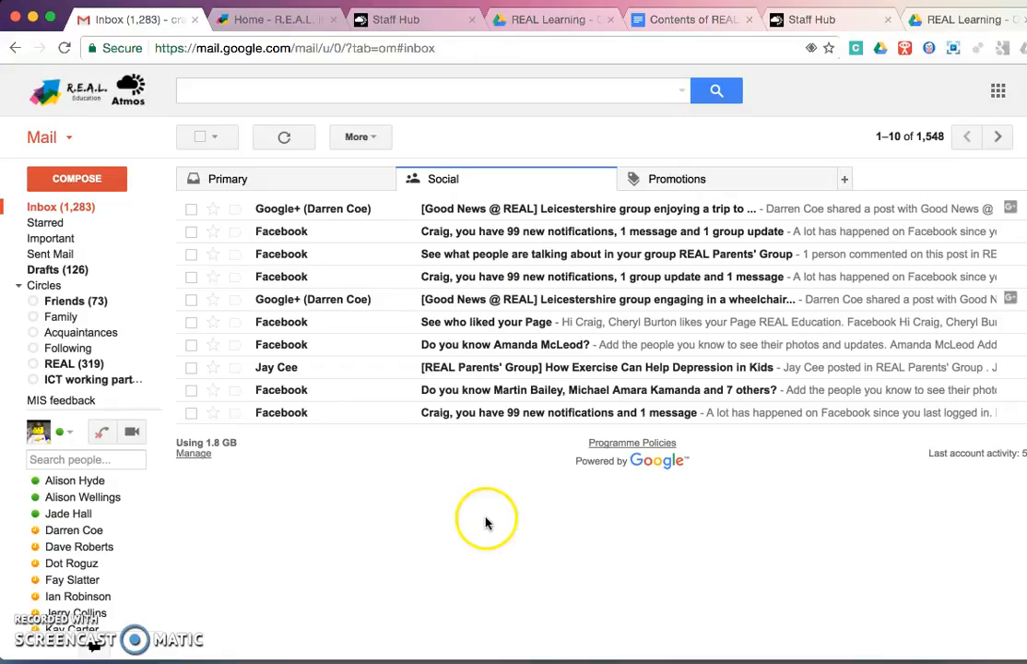
{"action": "left_click", "coordinate": [998, 90]}
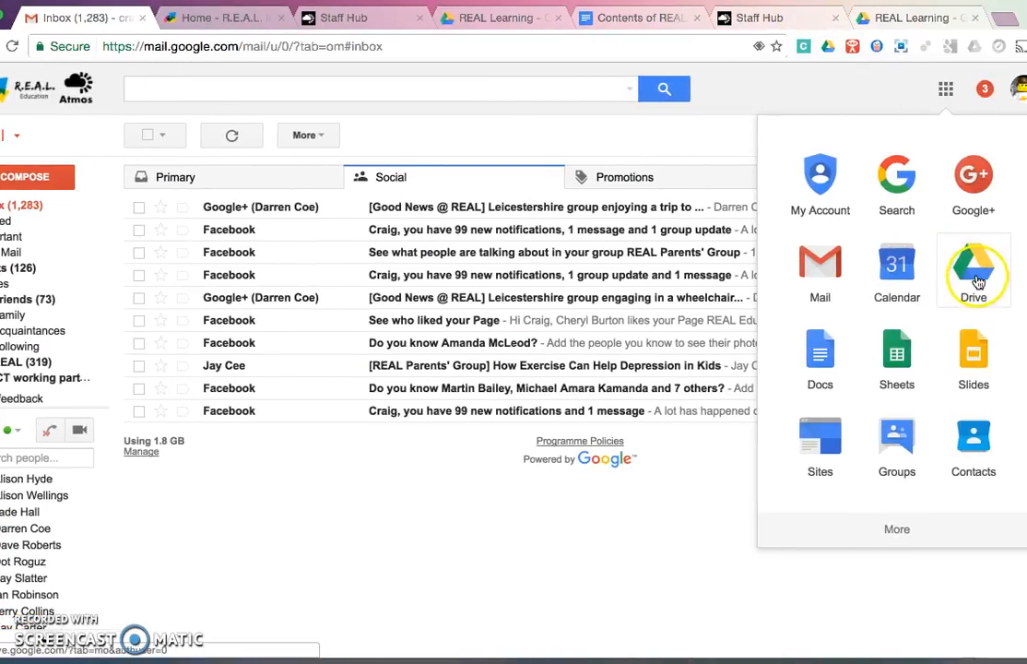
{"action": "left_click", "coordinate": [973, 267]}
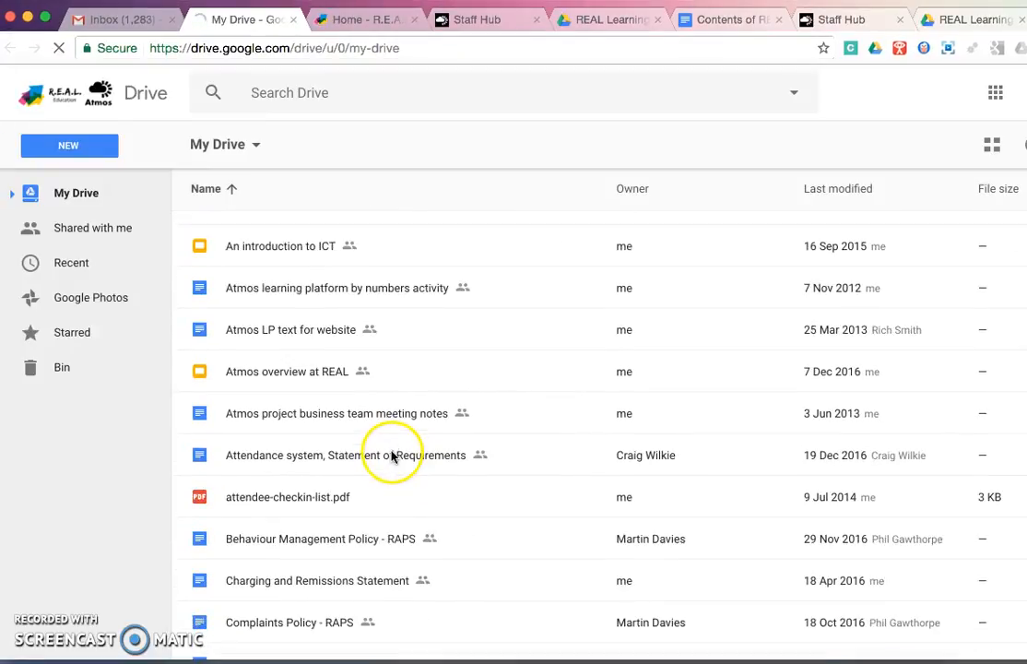
{"action": "scroll", "scroll_direction": "down", "scroll_amount": 3}
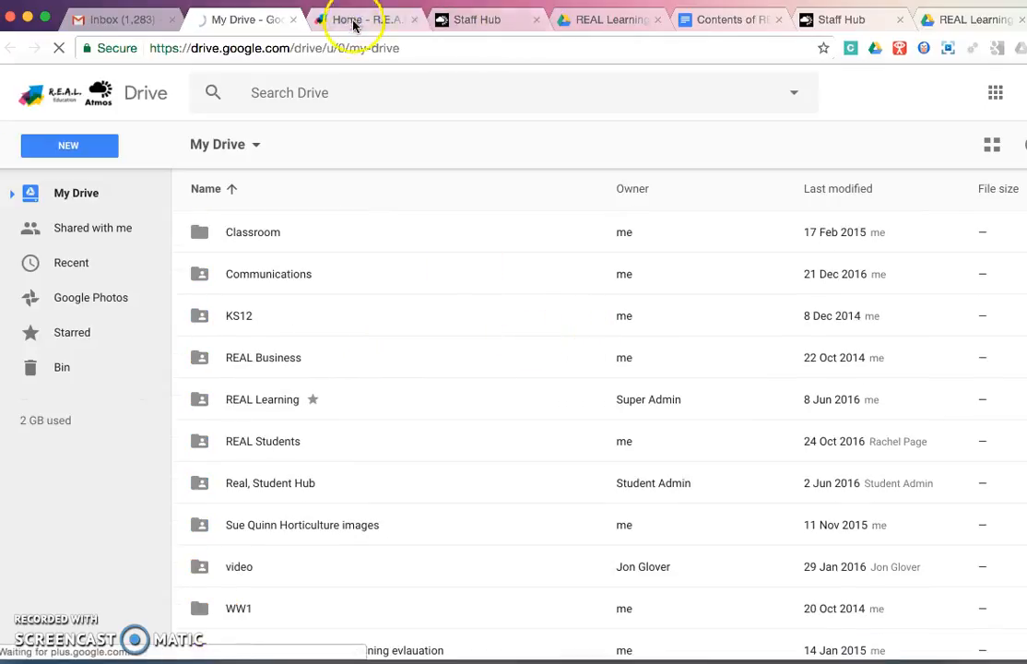
Step: Go from the REAL website tab to Staff Hub and open the Atmos Drive tile
{"action": "left_click", "coordinate": [366, 19]}
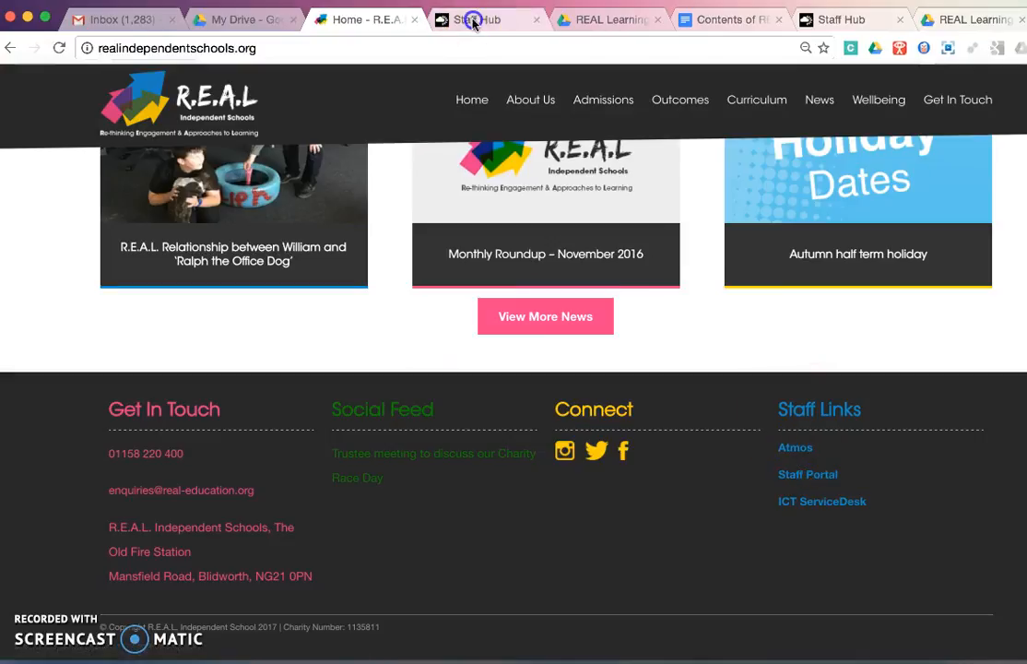
{"action": "left_click", "coordinate": [486, 18]}
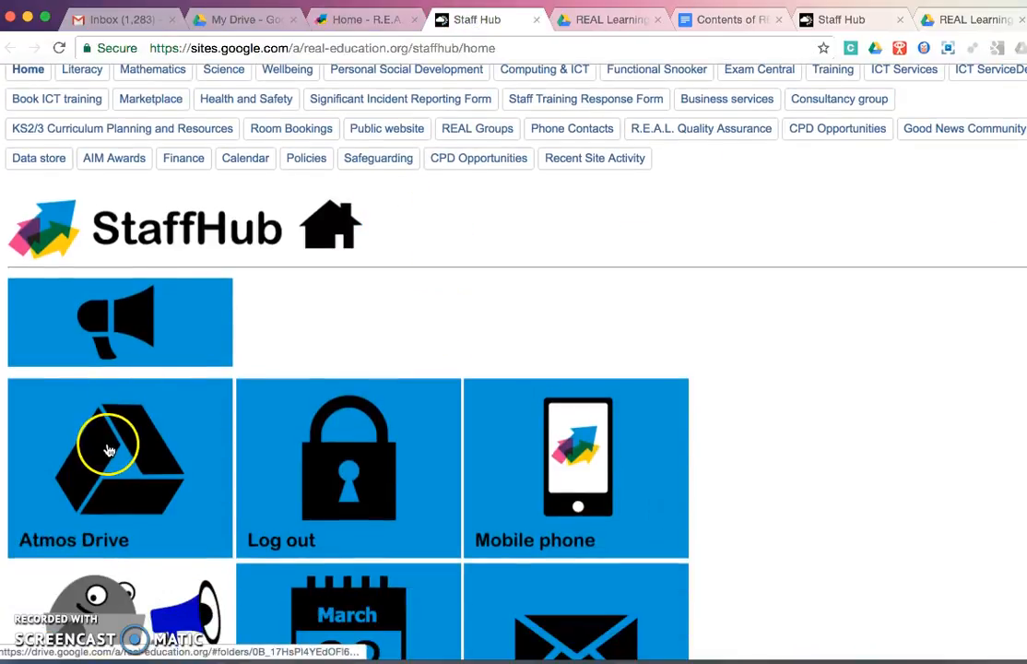
{"action": "left_click", "coordinate": [119, 467]}
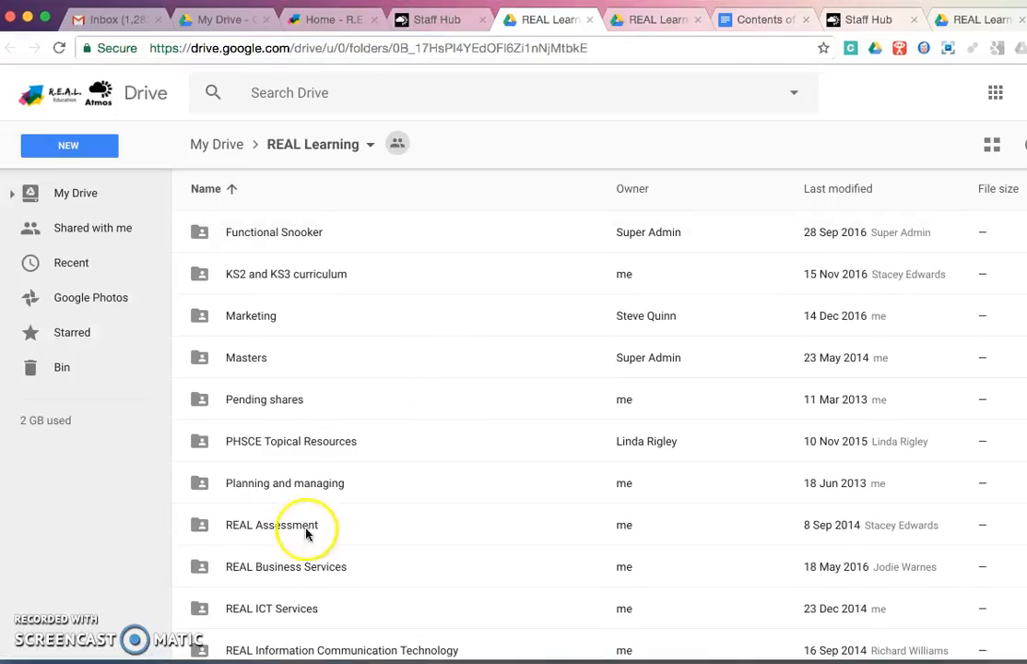
{"action": "mouse_move", "coordinate": [314, 344]}
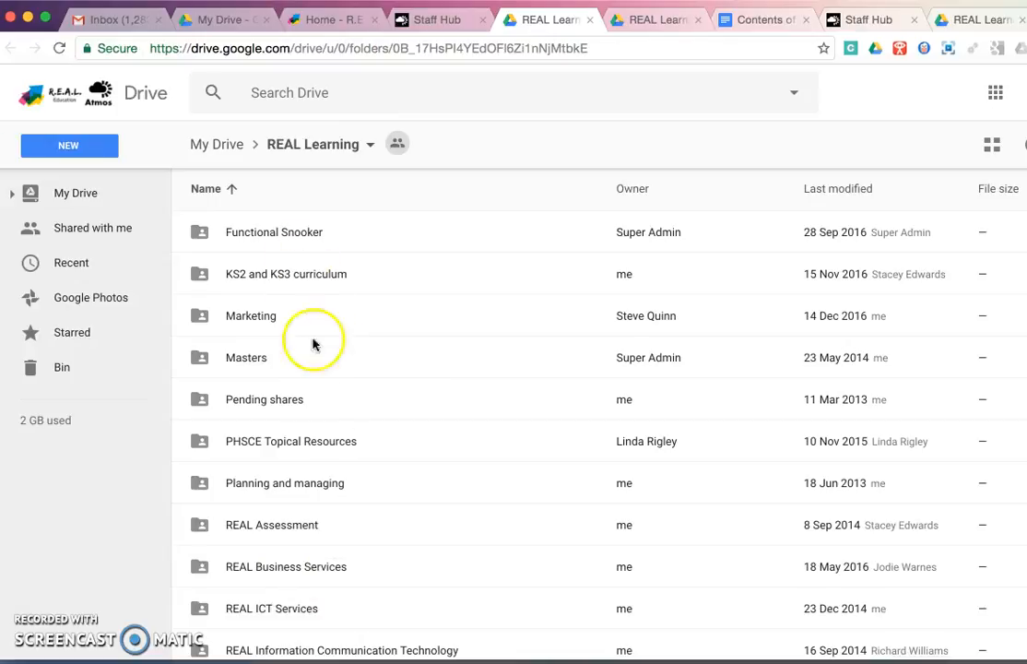
Step: Search Drive for 'fractions' to list the Partial, Algebraic and Equivalent fractions files
{"action": "type", "text": "f"}
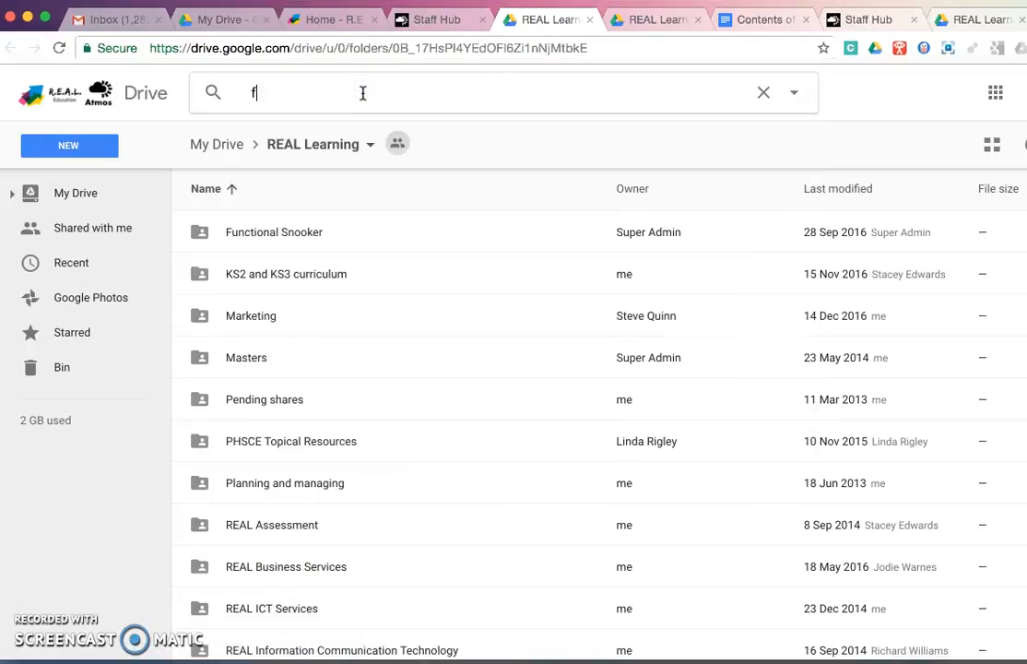
{"action": "type", "text": "ractions"}
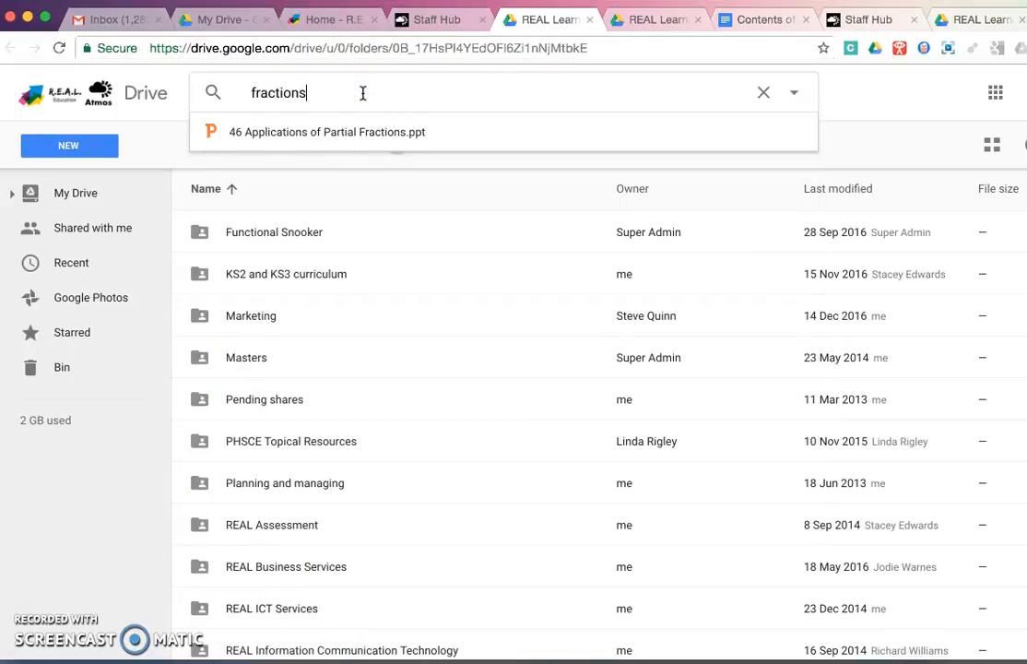
{"action": "key", "text": "Enter"}
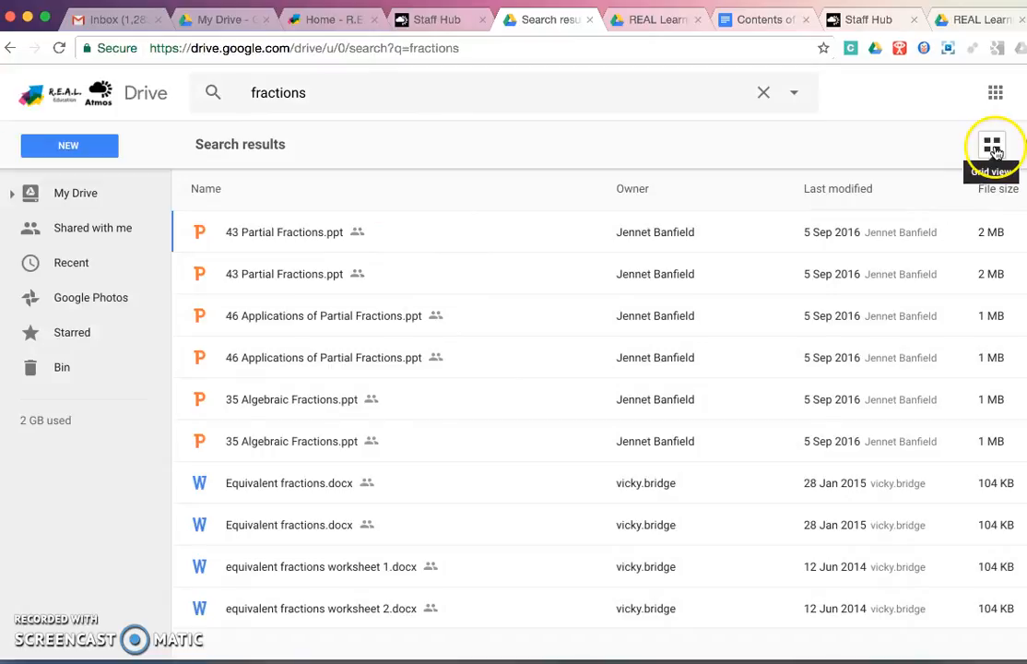
Step: Switch the fractions results to grid view, then scroll through the thumbnail previews
{"action": "left_click", "coordinate": [993, 148]}
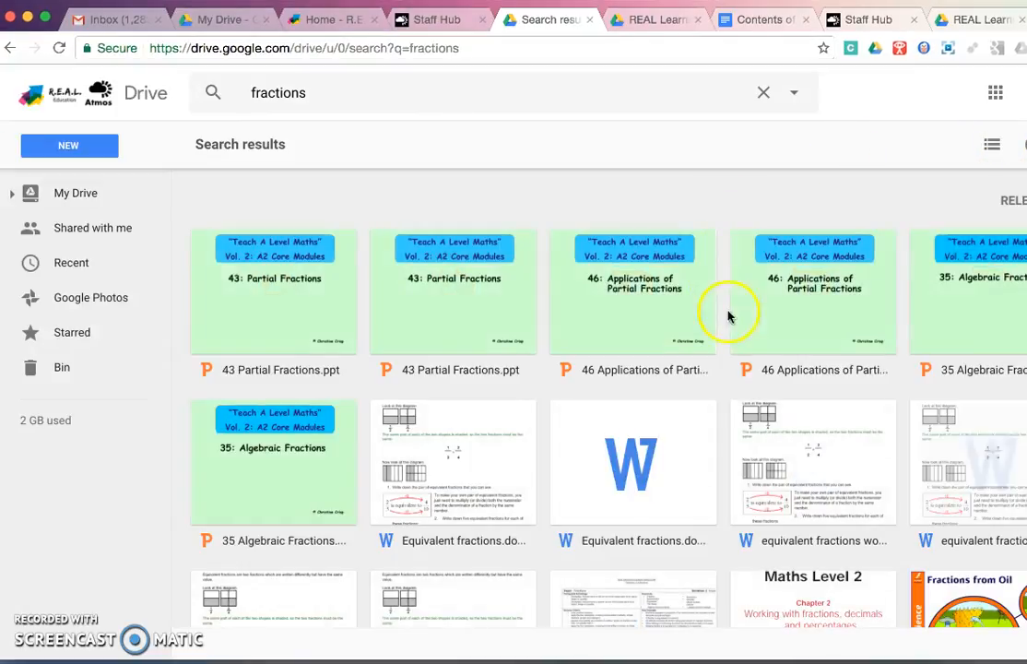
{"action": "scroll", "scroll_direction": "down", "scroll_amount": 3}
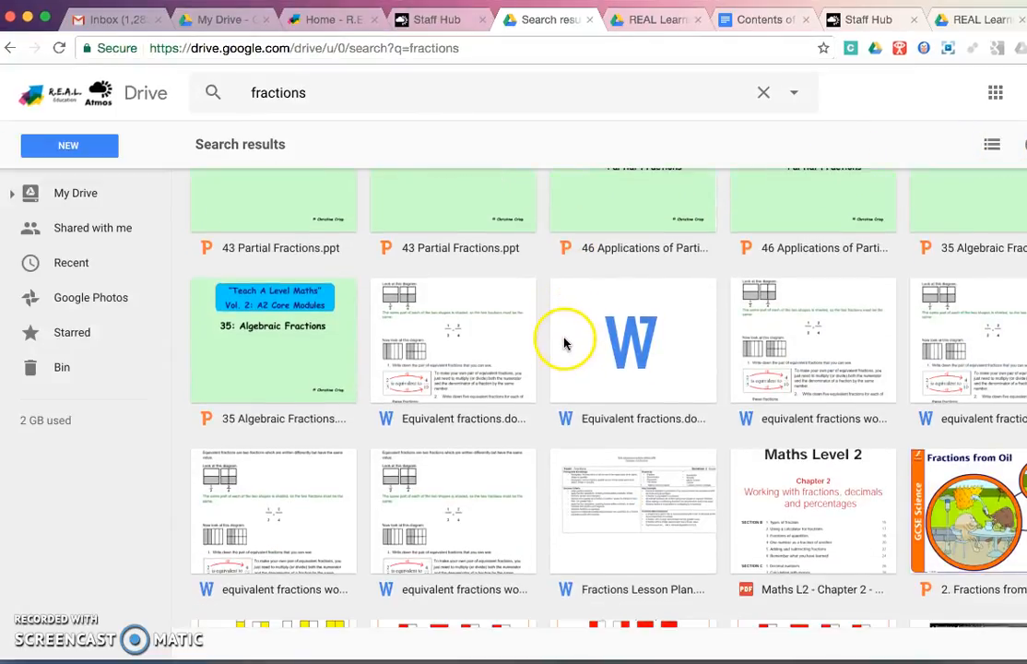
{"action": "scroll", "scroll_direction": "down", "scroll_amount": 3}
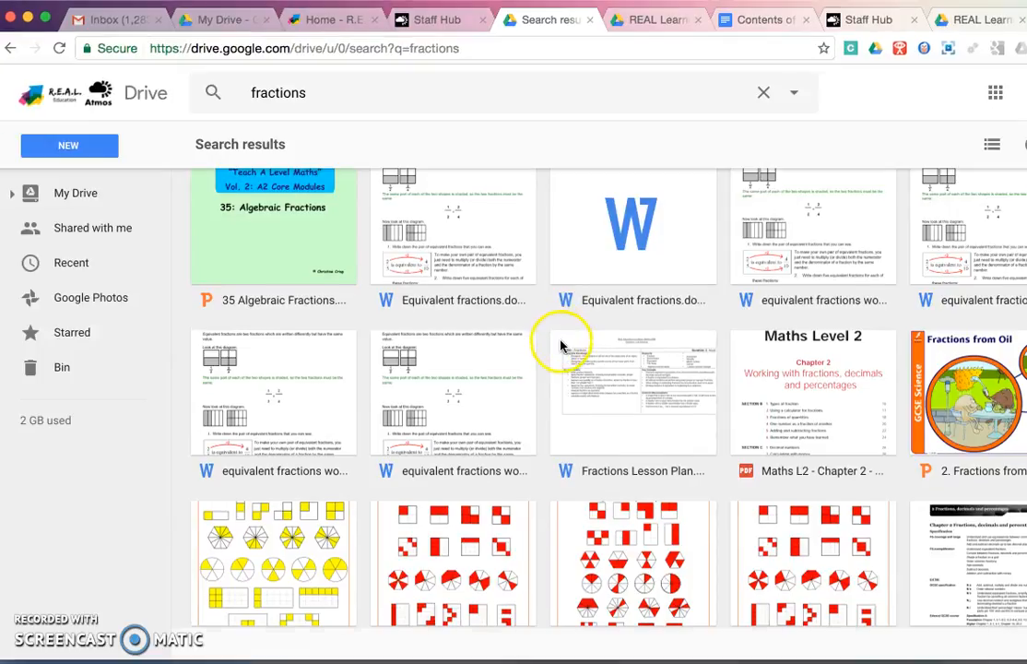
{"action": "scroll", "scroll_direction": "down", "scroll_amount": 3}
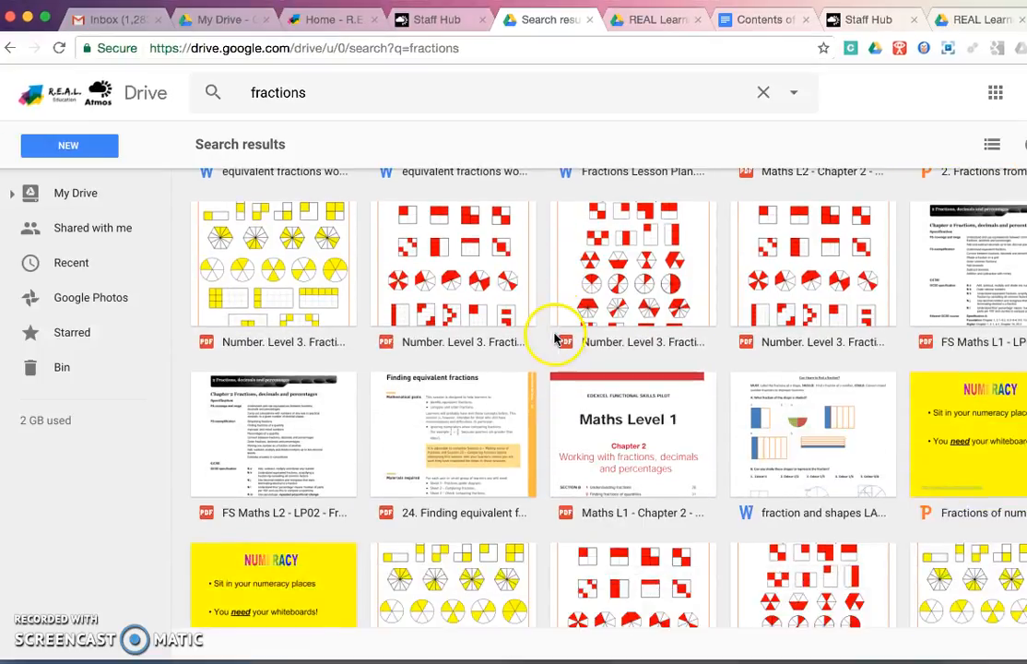
{"action": "scroll", "scroll_direction": "down", "scroll_amount": 3}
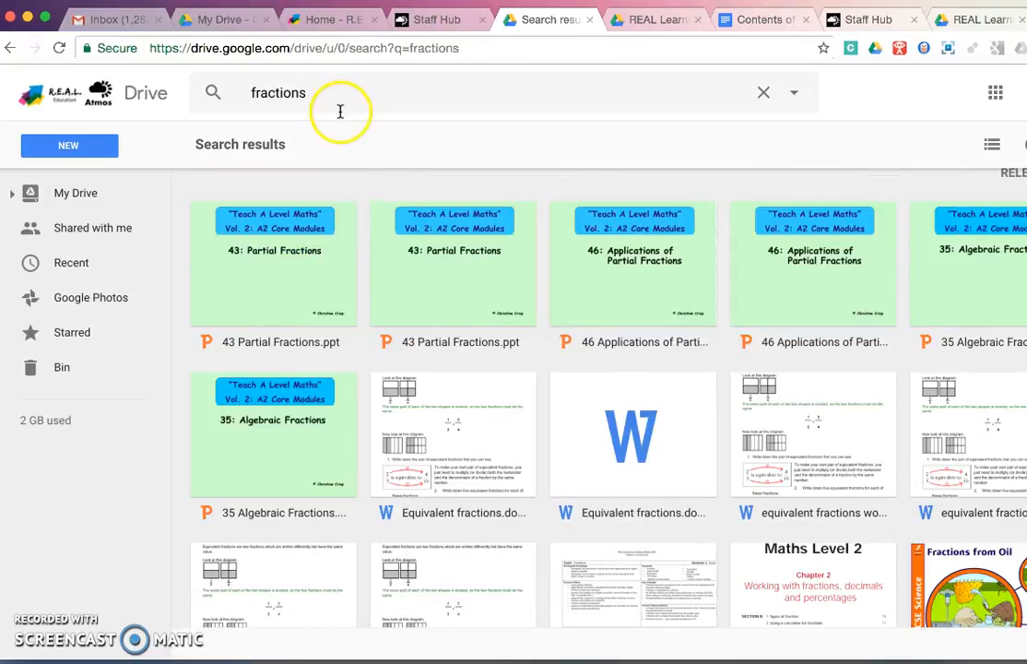
{"action": "mouse_move", "coordinate": [323, 100]}
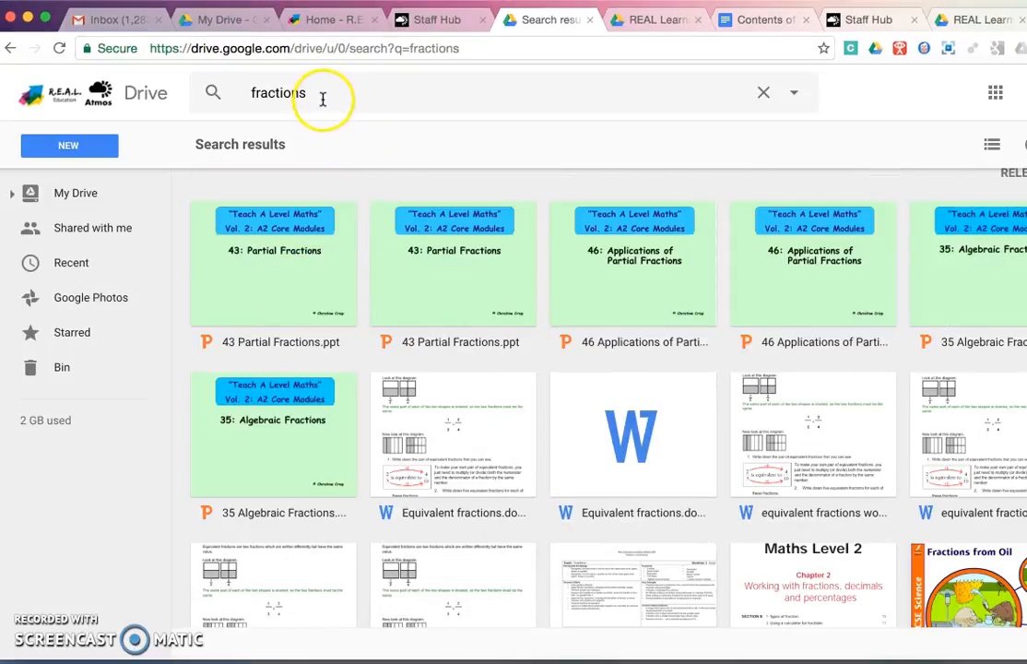
{"action": "mouse_move", "coordinate": [645, 410]}
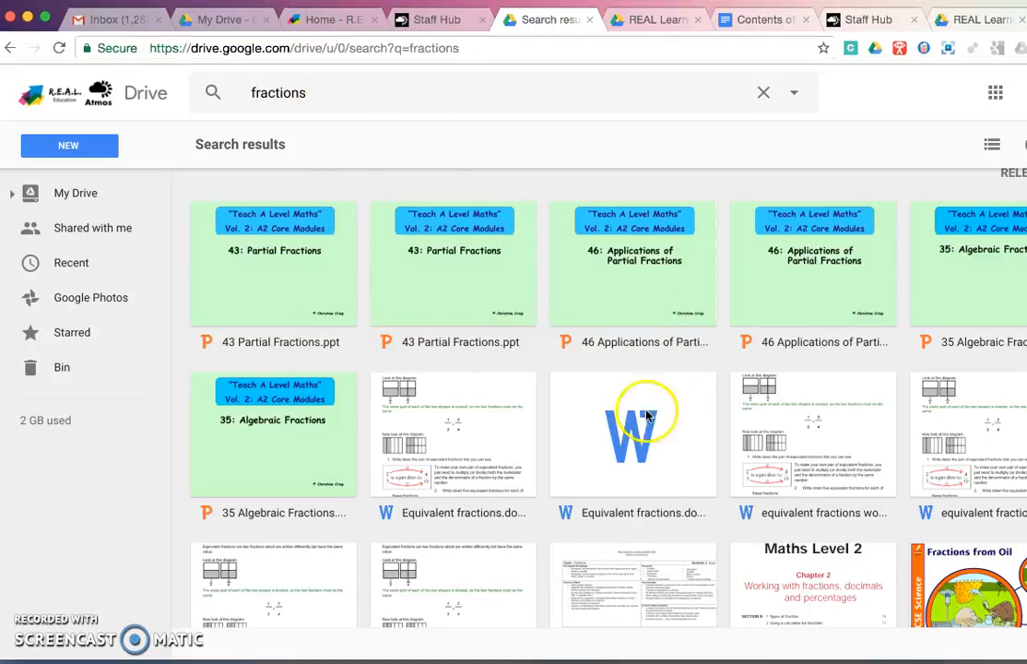
{"action": "scroll", "scroll_direction": "down", "scroll_amount": 3}
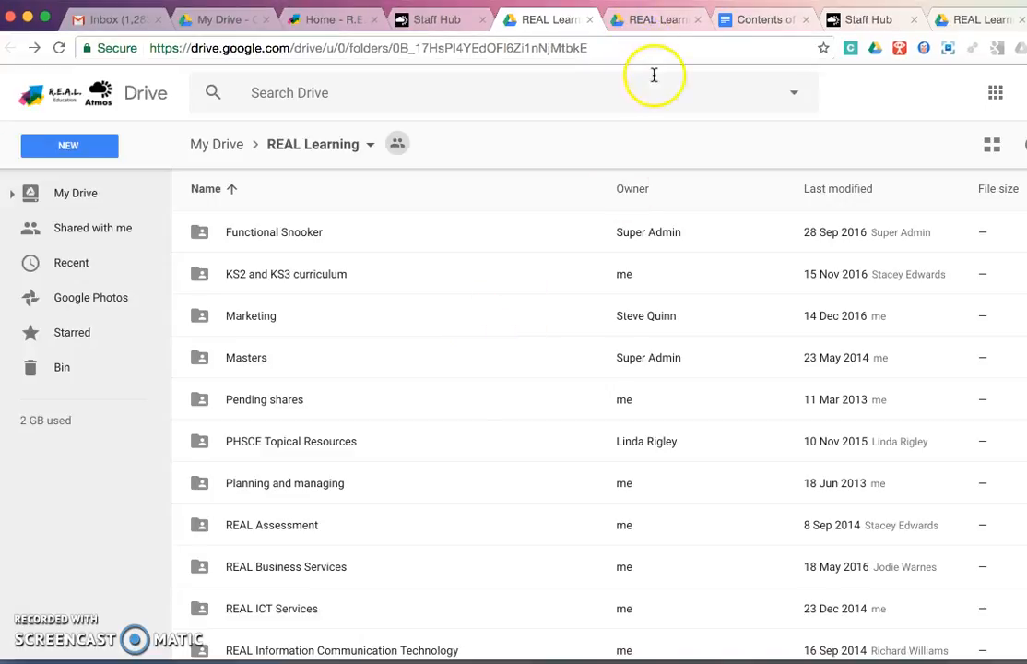
{"action": "mouse_move", "coordinate": [494, 254]}
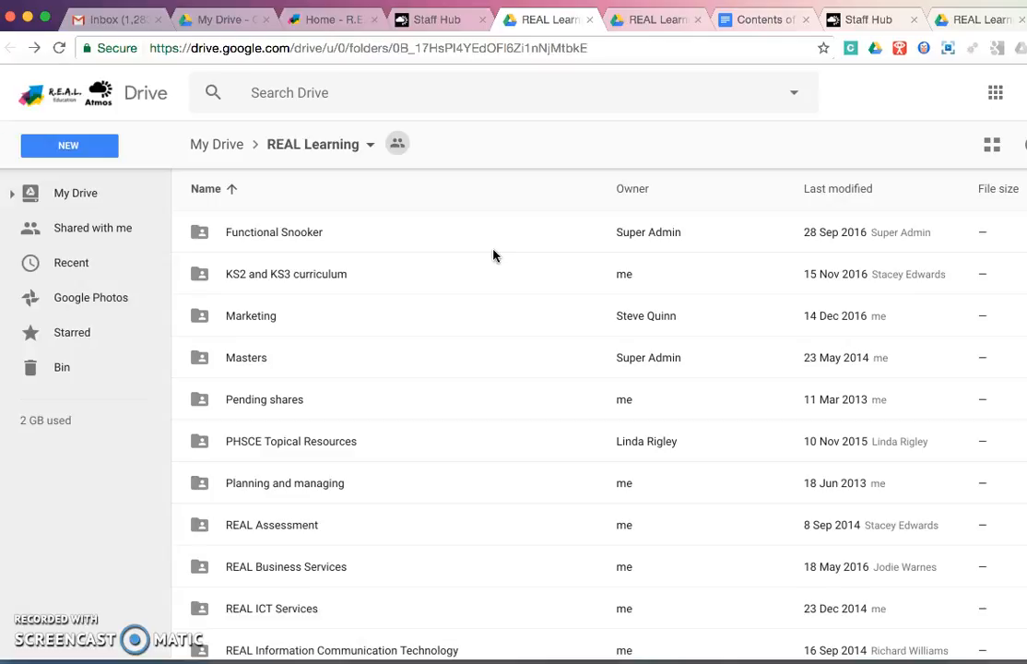
{"action": "mouse_move", "coordinate": [154, 329]}
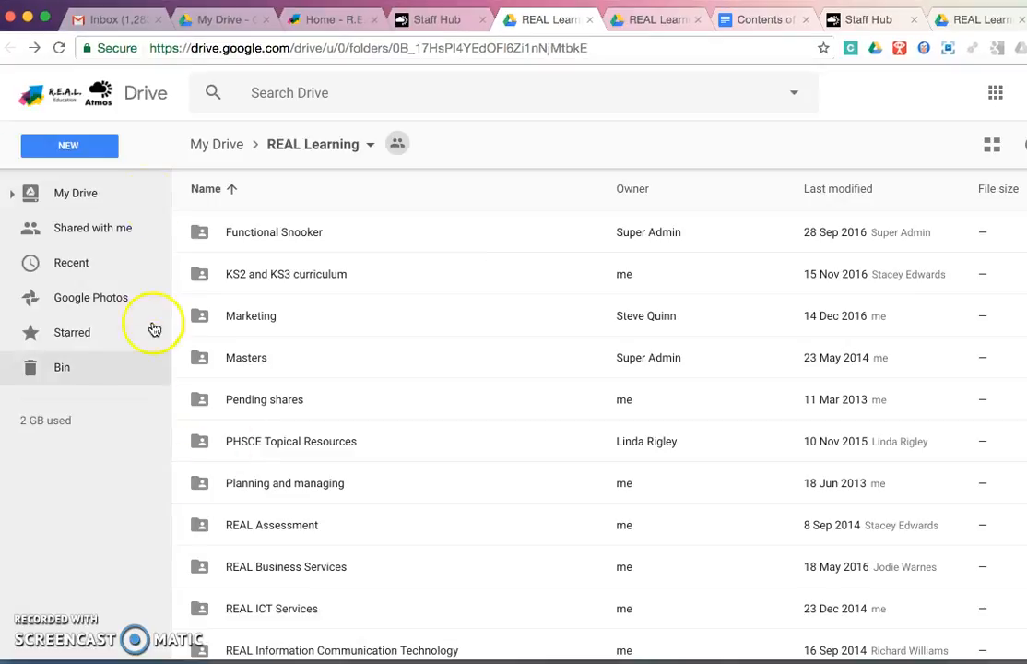